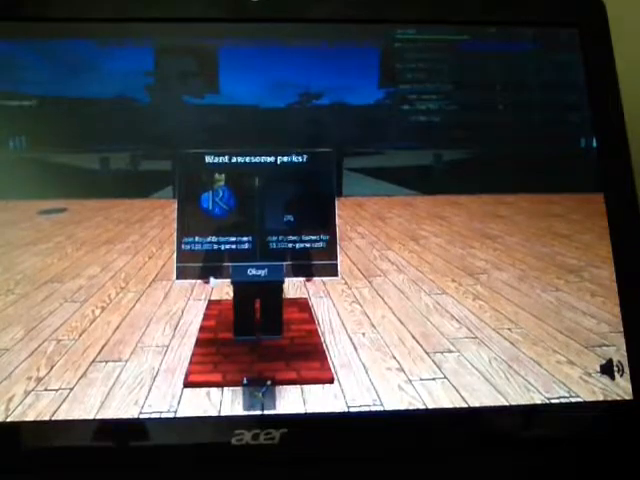
Step: Dismiss the 'Want awesome perks?' offer with Okay and return to the tycoon floor
click(252, 272)
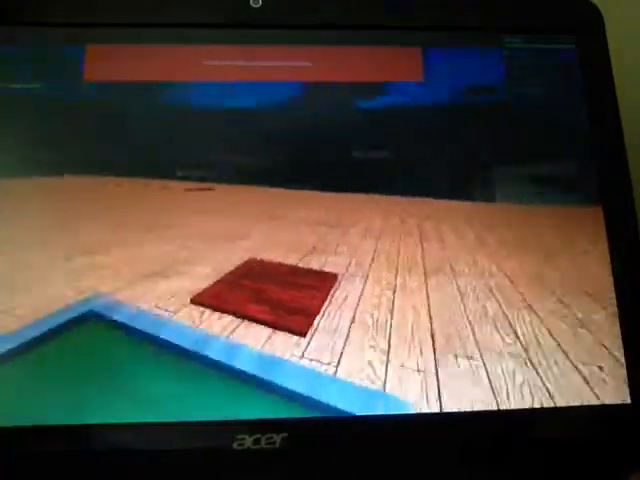
Step: Leave the tycoon game via Escape and scroll down the Games catalog thumbnails
key(Escape)
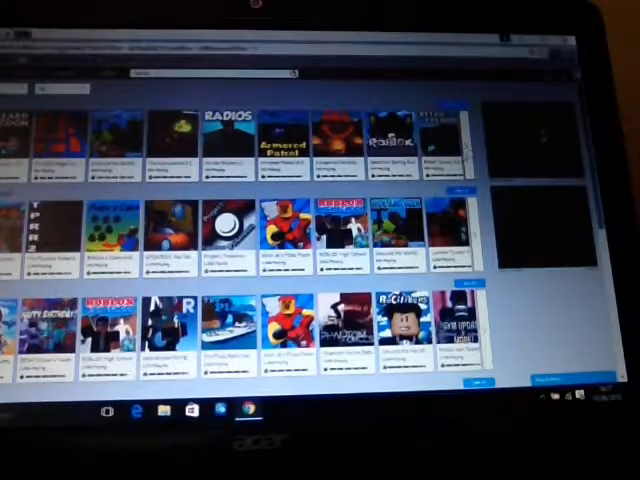
scroll(down, 3)
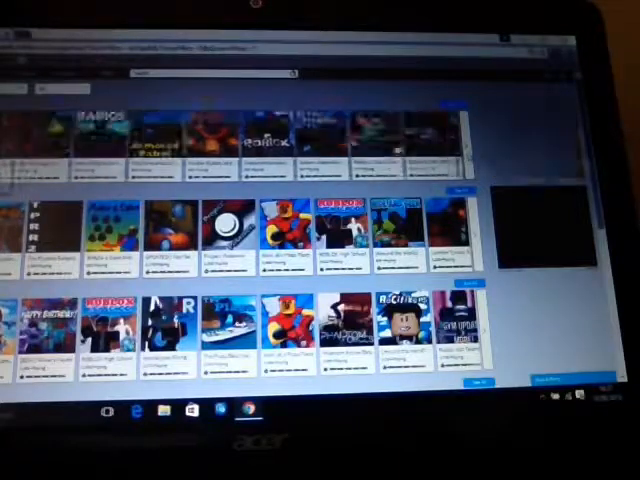